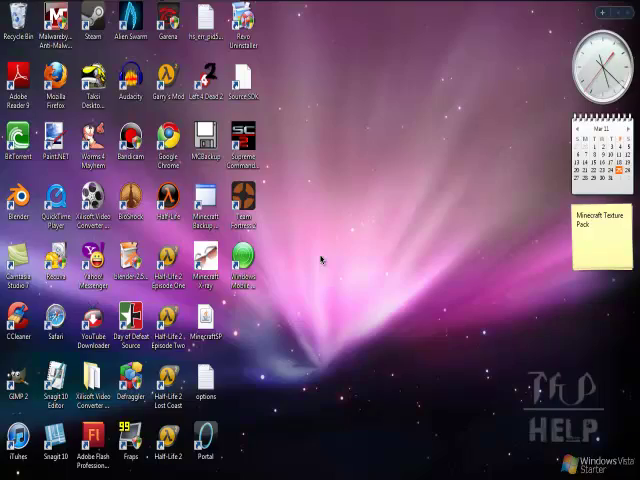
- Run %appdata% and browse into the .minecraft folder's bin directory
key(Win+r)
text(%appdata%)
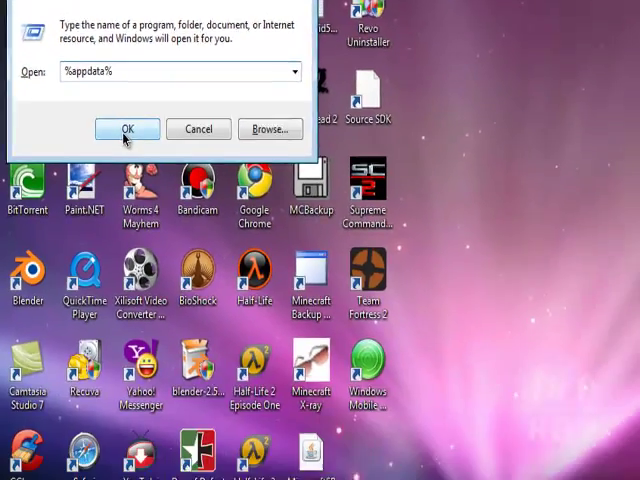
click(128, 128)
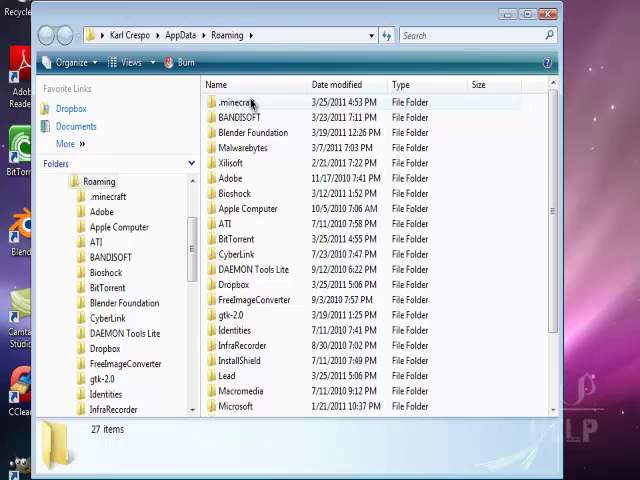
double_click(236, 102)
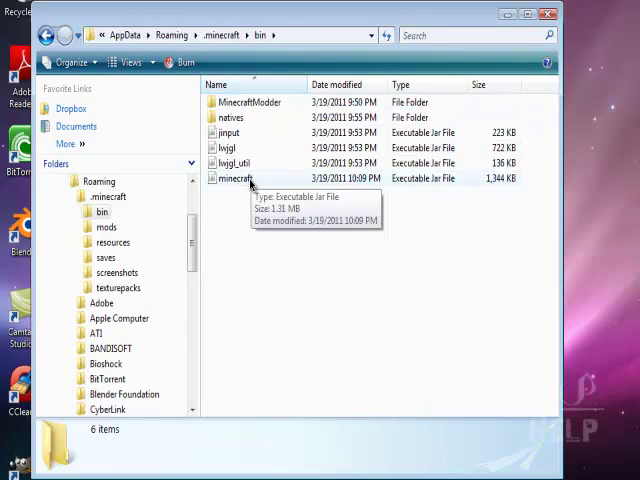
- Open minecraft.jar from the bin folder as a WinRAR archive
right_click(236, 178)
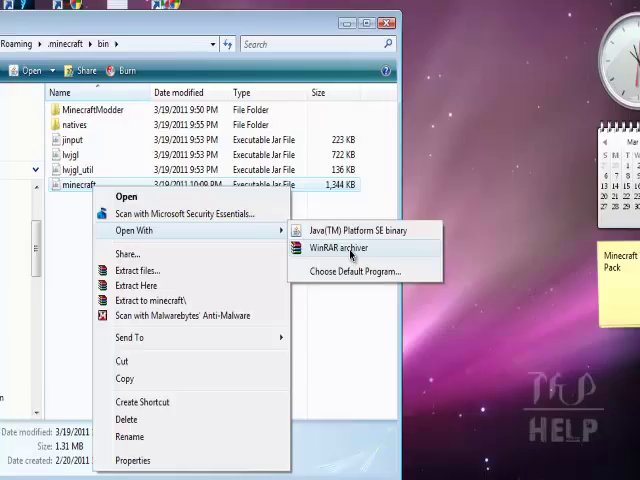
click(336, 248)
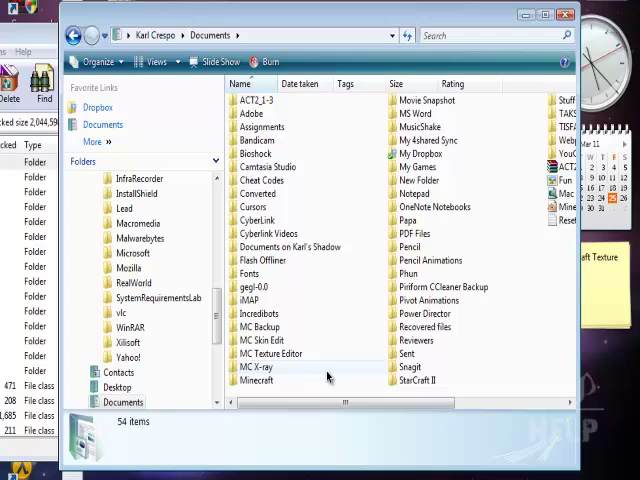
- Open the MC Texture Editor folder and select terrain.png in the minecraft.jar archive list
double_click(270, 352)
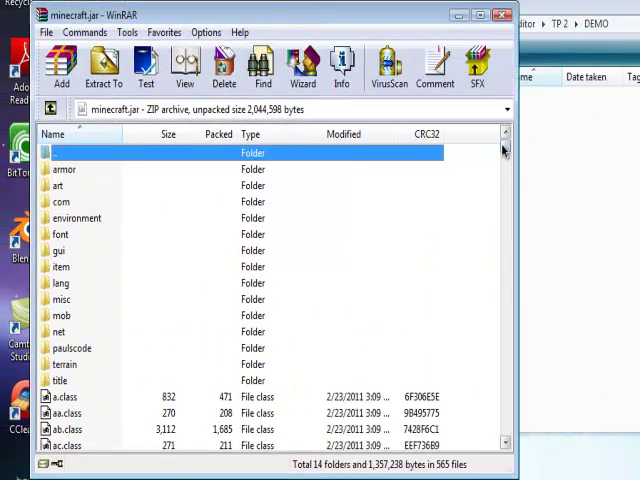
scroll(down, 3)
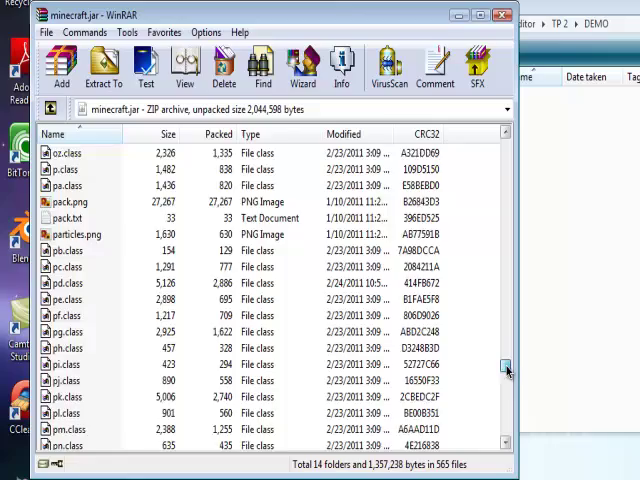
scroll(down, 3)
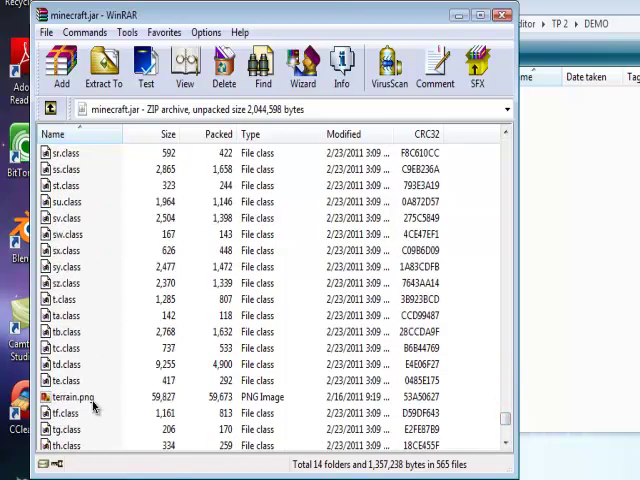
click(72, 396)
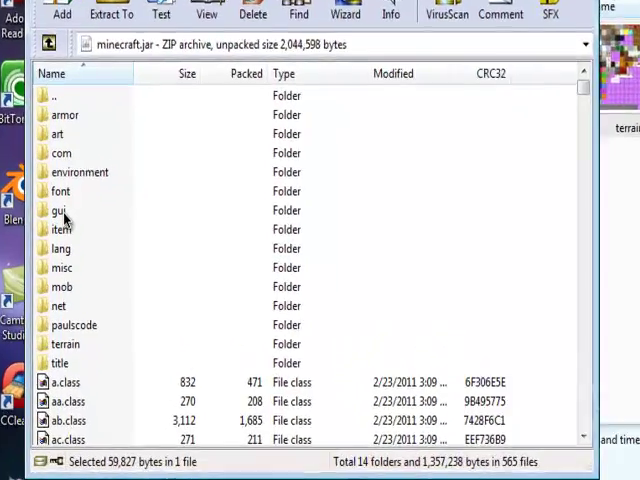
- Select items.png inside the archive's gui folder to extract it into DEMO
double_click(58, 210)
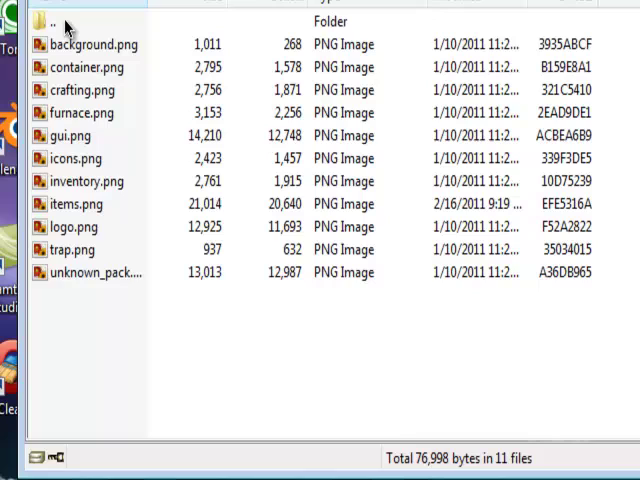
mouse_move(88, 200)
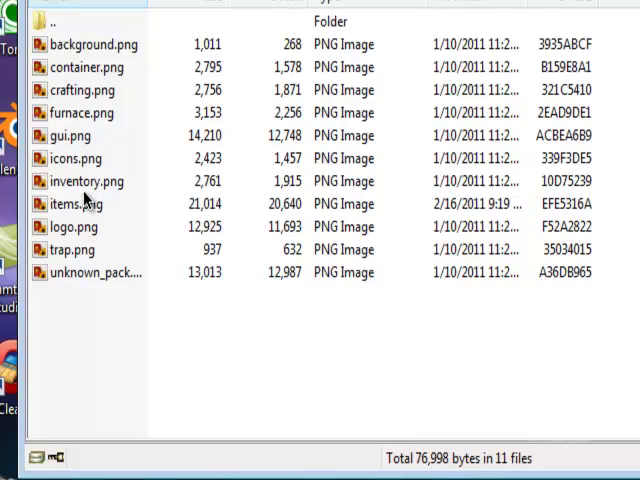
click(76, 204)
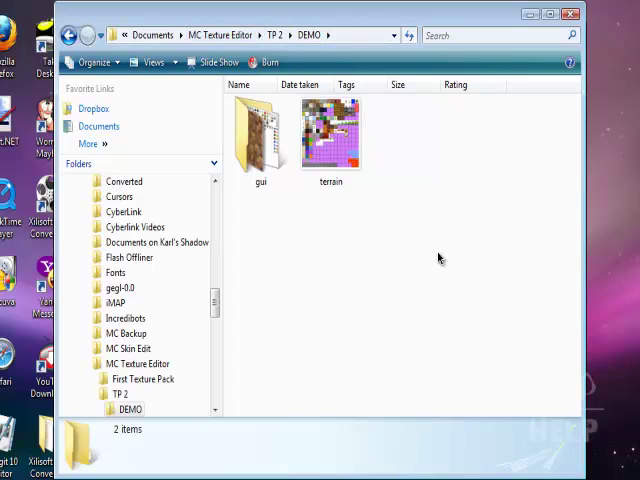
- Bring up the context menu on terrain.png to open it with Paint.NET
right_click(332, 132)
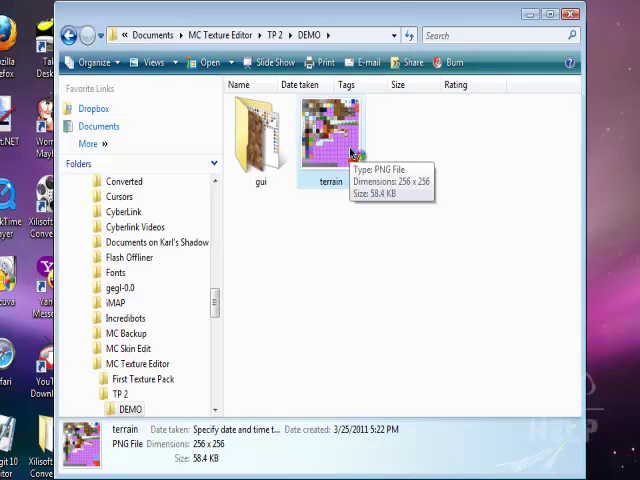
mouse_move(488, 216)
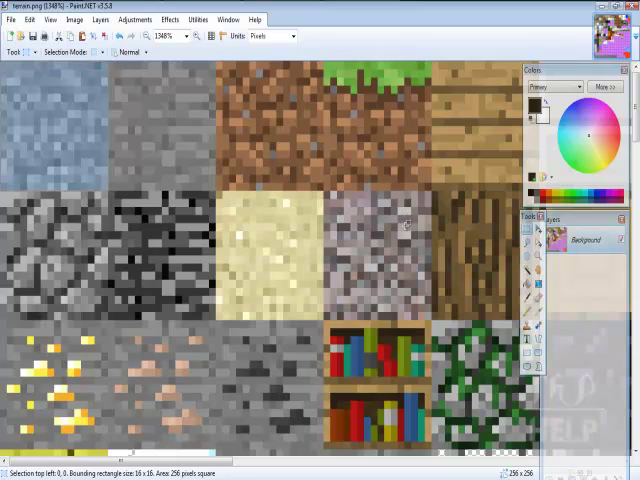
mouse_move(56, 130)
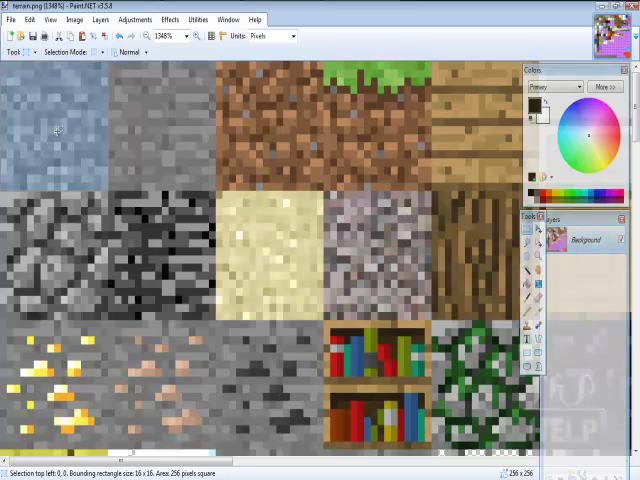
mouse_move(60, 130)
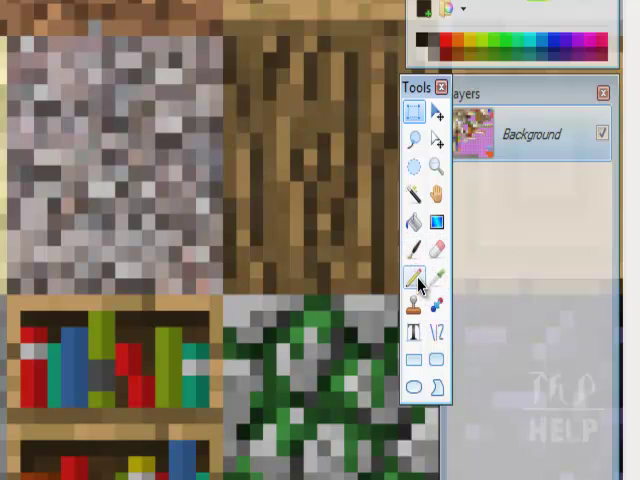
- Paint the top-left grass tile bright green with the Pencil tool
click(412, 222)
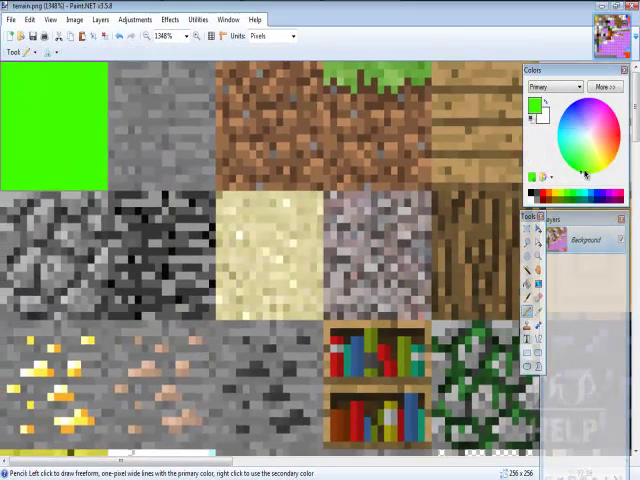
click(588, 164)
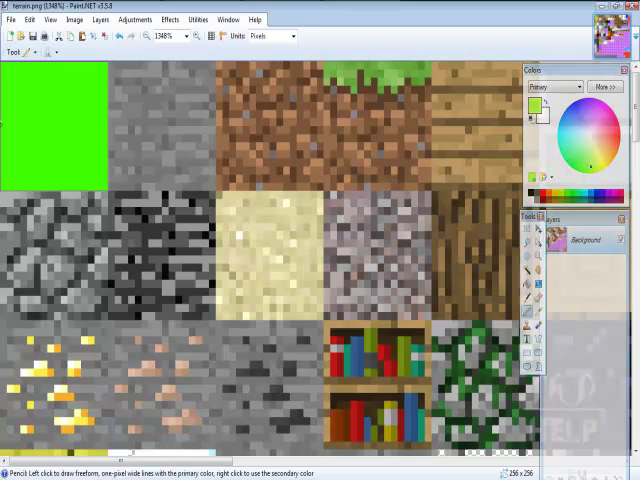
click(38, 178)
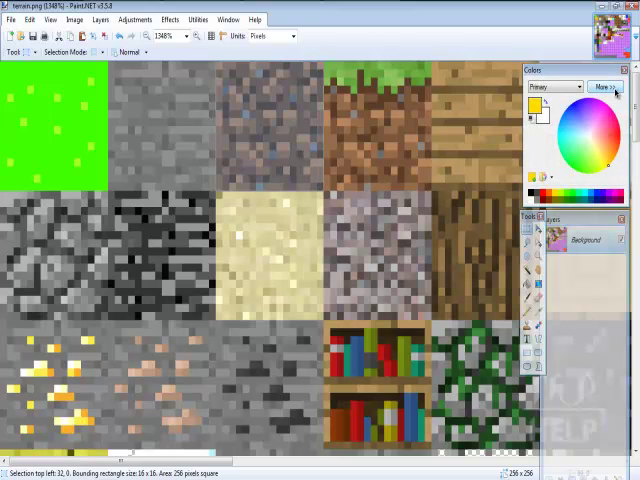
- Choose a golden colour and paste golden squares over the top-row dirt and grass-side tiles
click(600, 88)
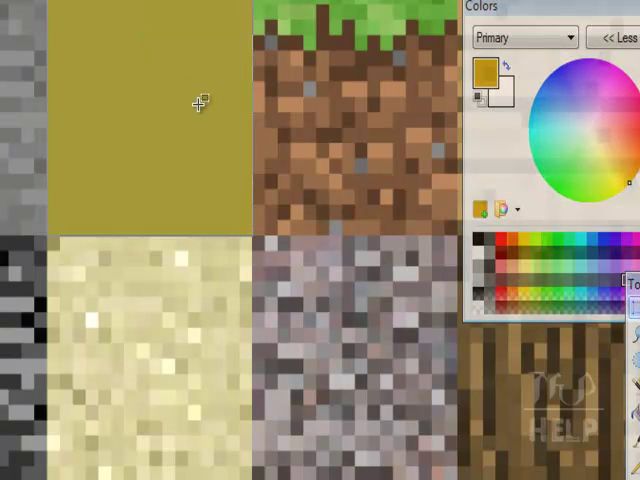
key(ctrl+v)
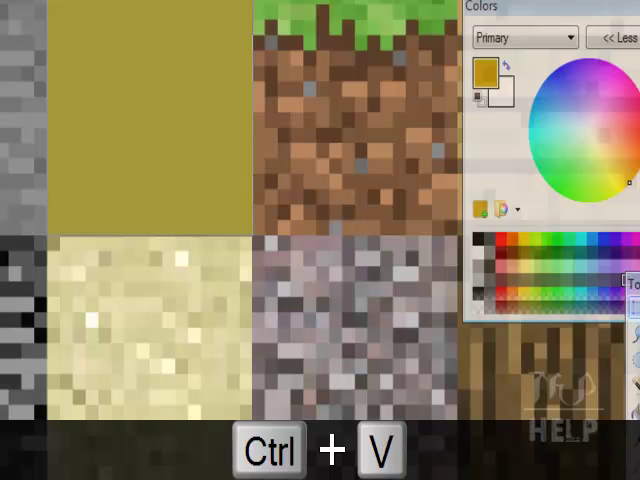
key(ctrl+v)
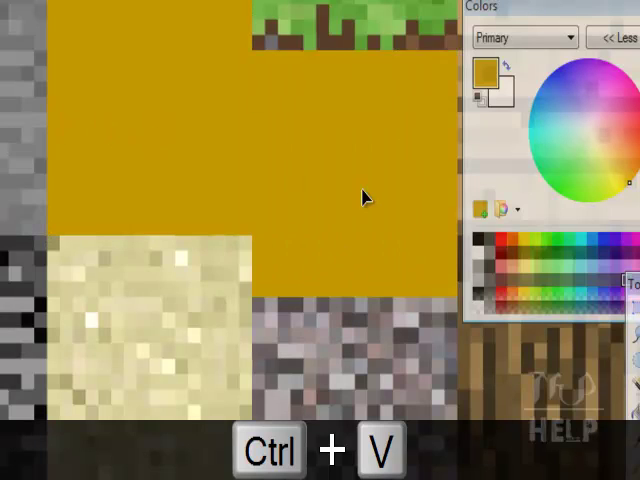
key(ctrl+v)
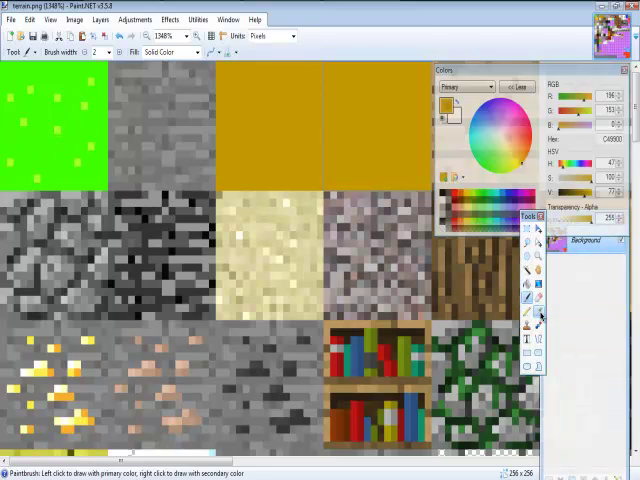
- Fill the grass top and grass-side tiles with bright green, undoing one misplaced fill
click(524, 304)
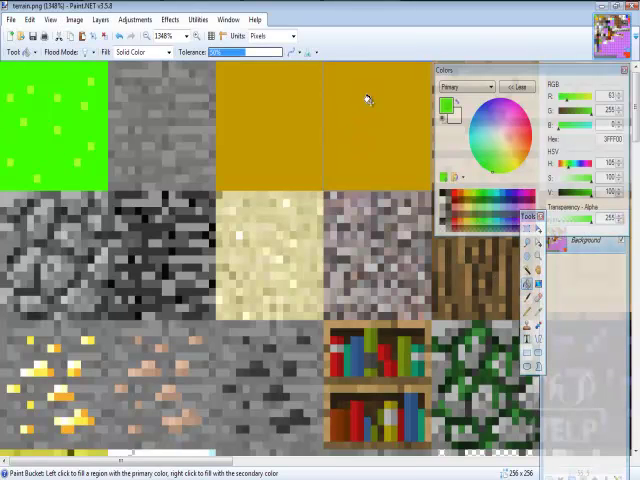
click(368, 100)
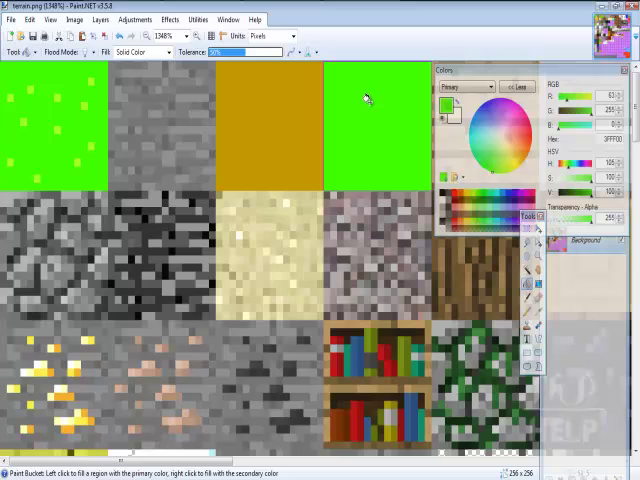
key(ctrl+z)
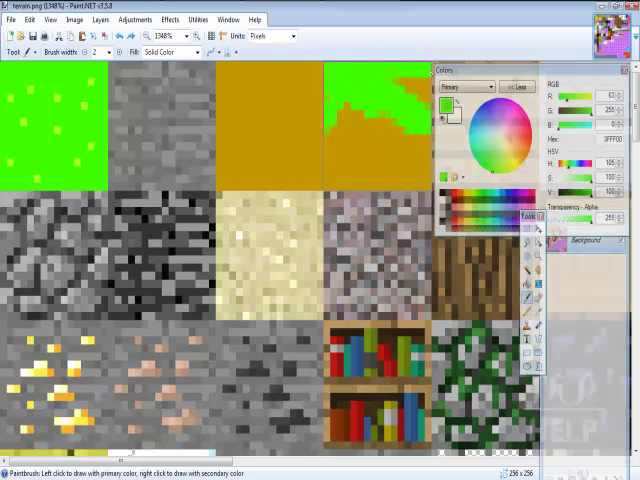
click(410, 96)
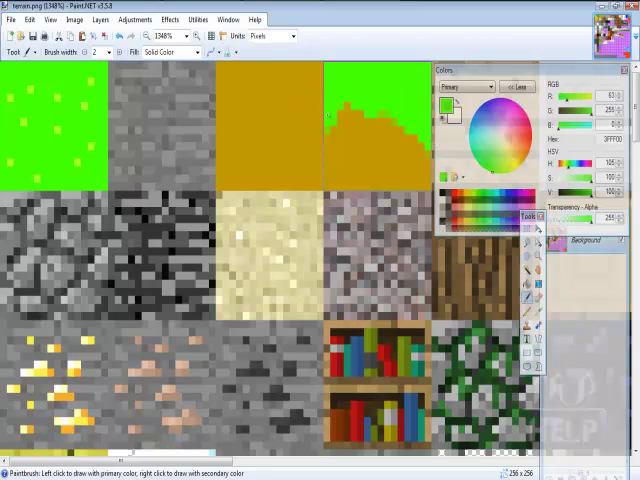
click(336, 120)
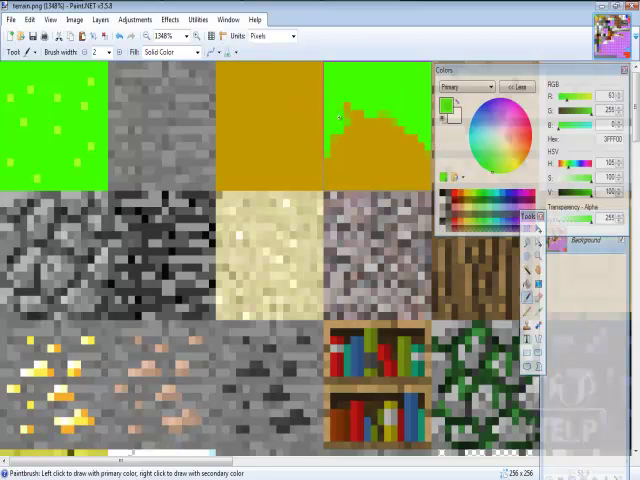
click(342, 116)
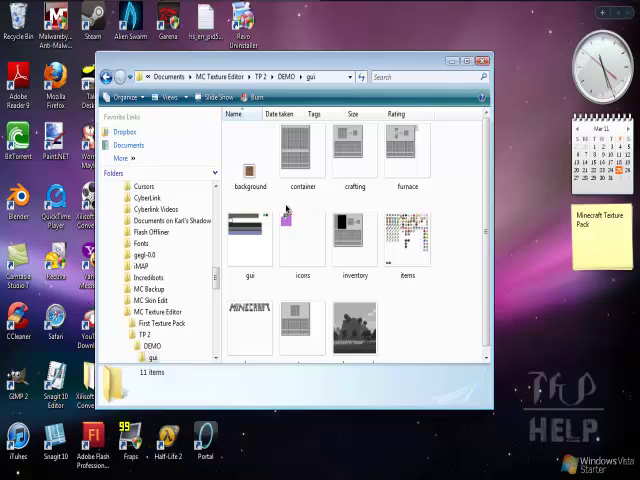
- Open items.png from the gui folder in Paint.NET
click(408, 240)
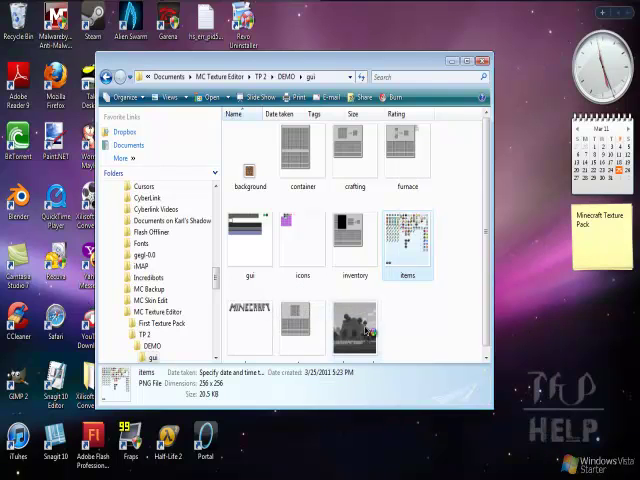
double_click(406, 240)
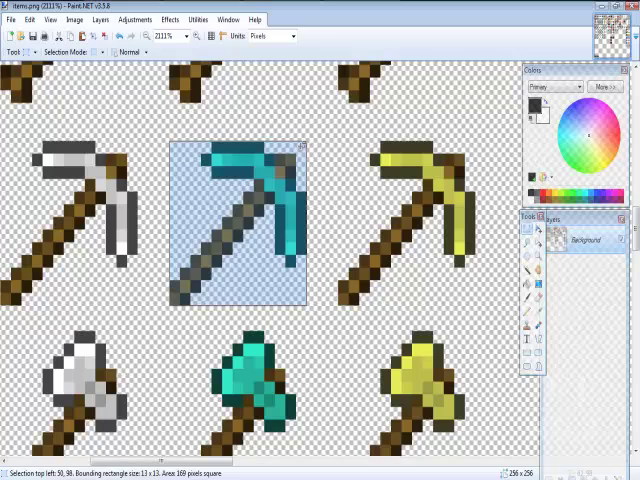
- Delete the selected pixels of a pickaxe sprite to start repainting it
key(Delete)
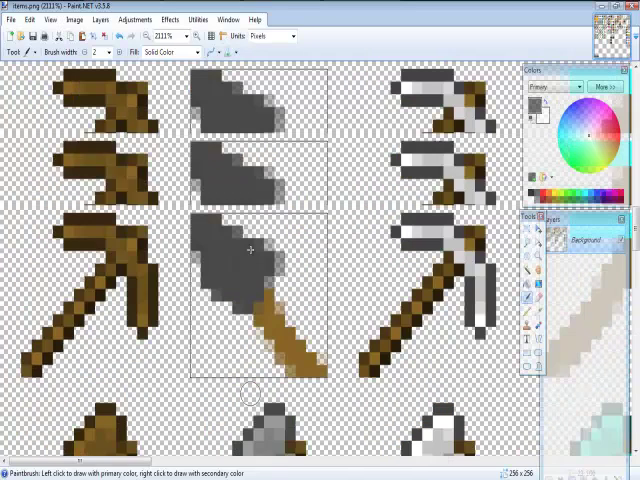
- Save the edited items image with Ctrl+S, confirming the Save Configuration defaults
key(ctrl+s)
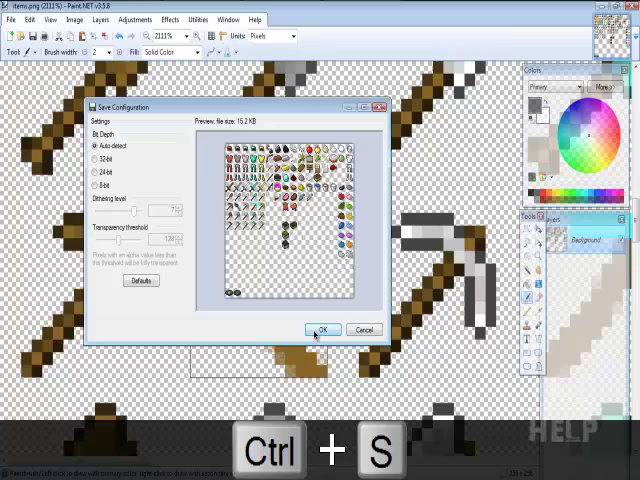
click(322, 330)
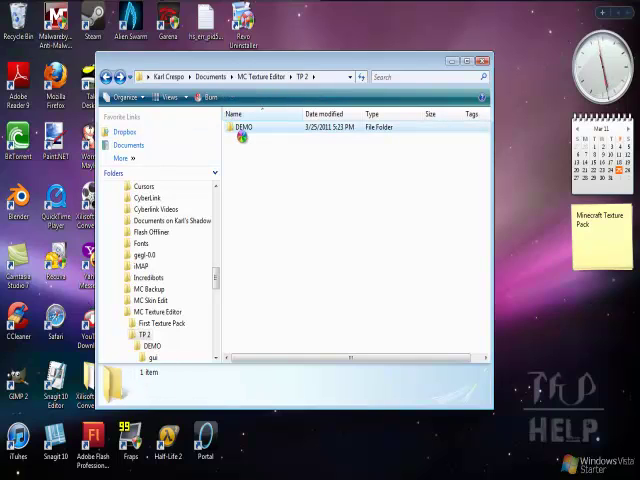
- Archive the gui folder and terrain.png from DEMO into a DEMO.zip with WinRAR's Add to archive
right_click(242, 128)
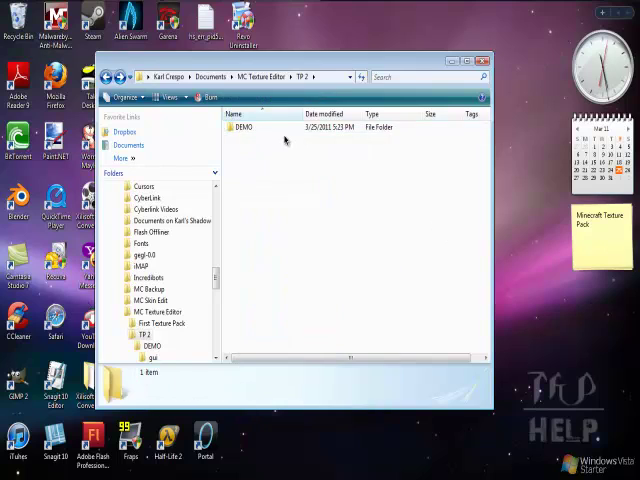
double_click(244, 130)
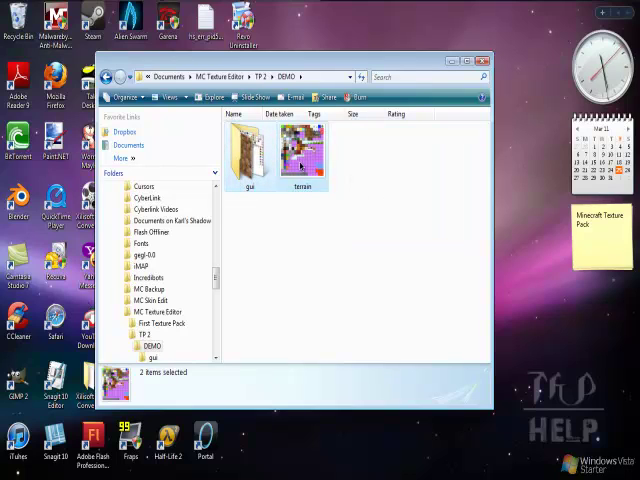
right_click(304, 150)
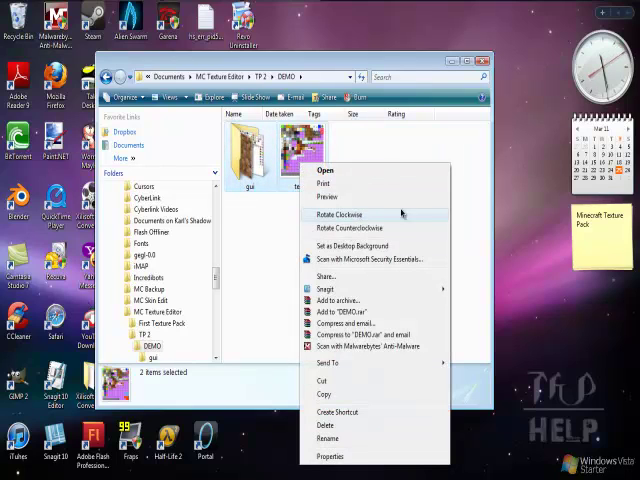
mouse_move(340, 300)
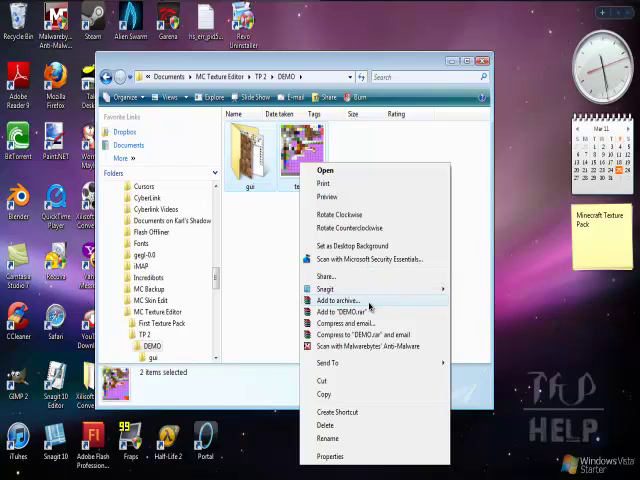
click(340, 300)
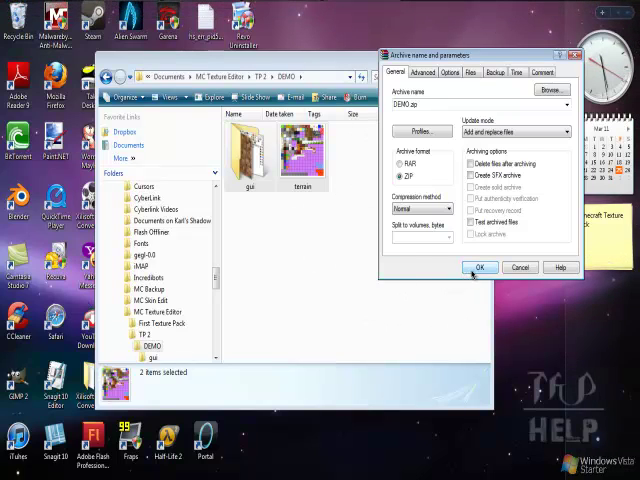
click(480, 268)
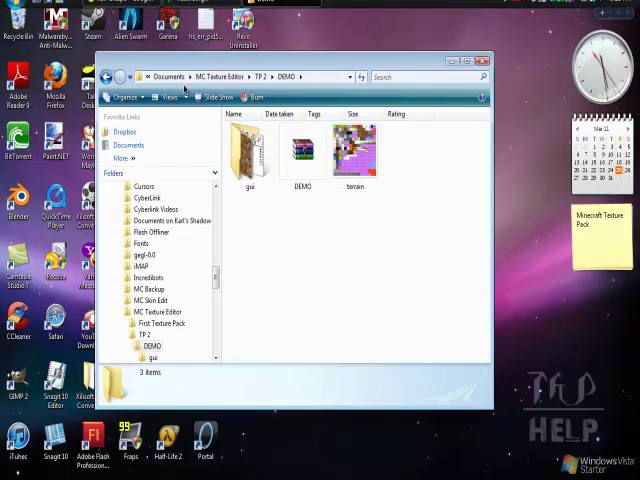
key(Win+r)
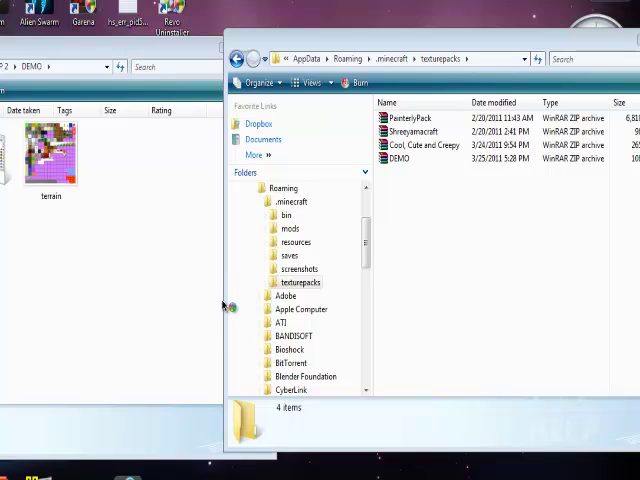
mouse_move(204, 320)
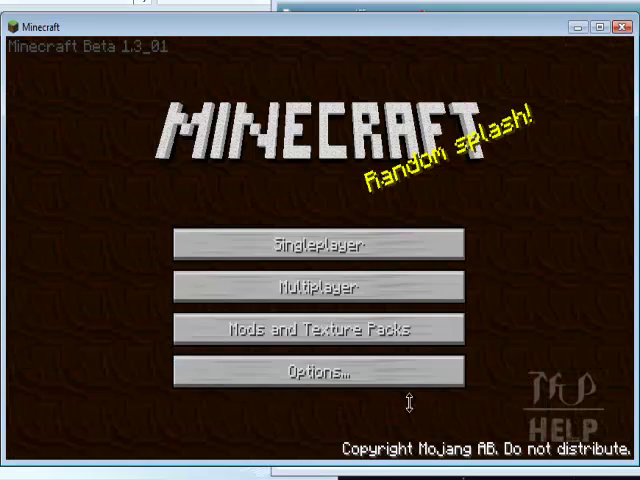
- Load the Builders singleplayer world and show the inventory with the repainted pickaxes
click(320, 328)
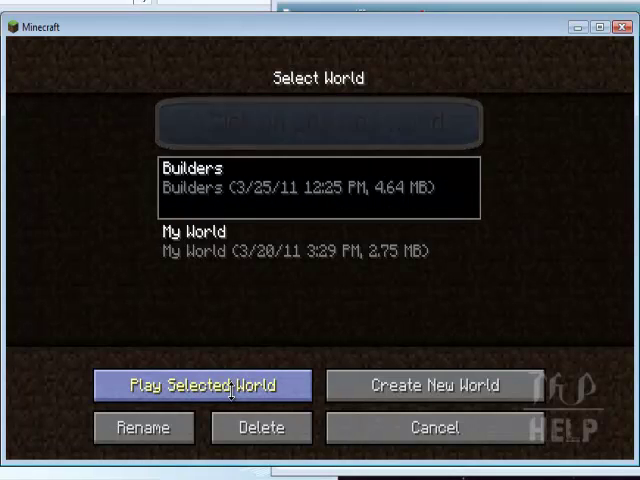
click(202, 384)
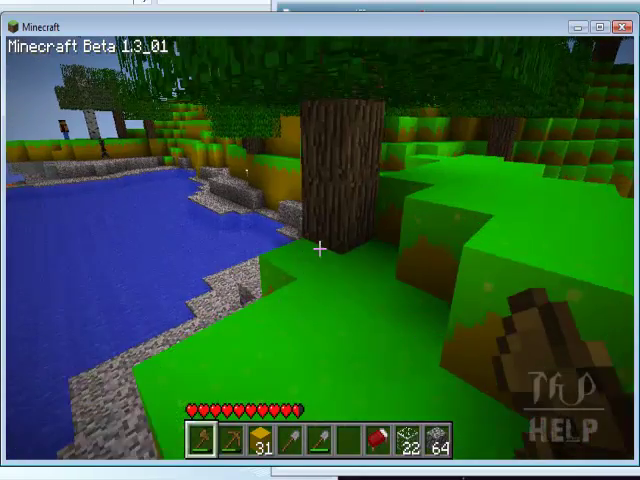
key(e)
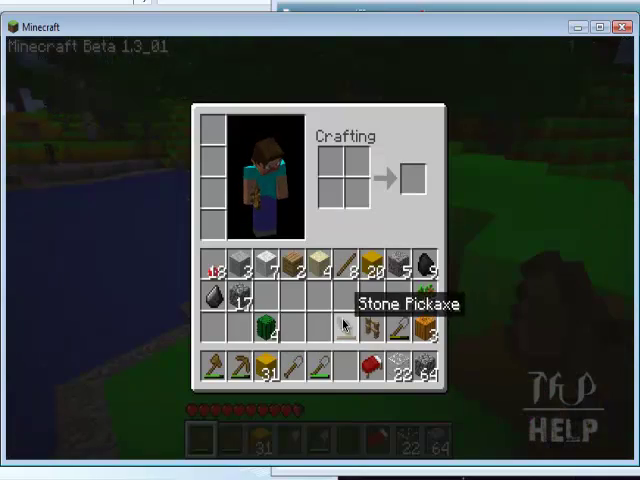
- Close the inventory to face the bright green retextured grass holding the stone pickaxe
key(Escape)
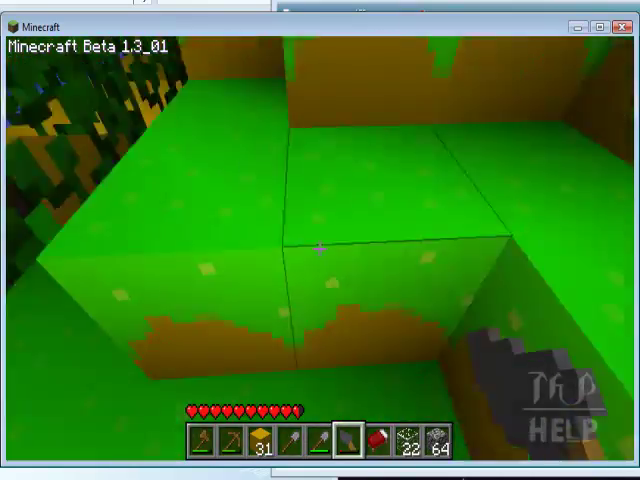
mouse_move(320, 240)
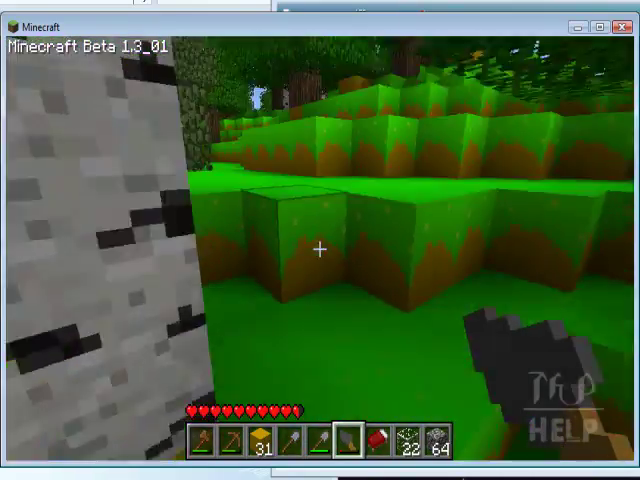
mouse_move(320, 240)
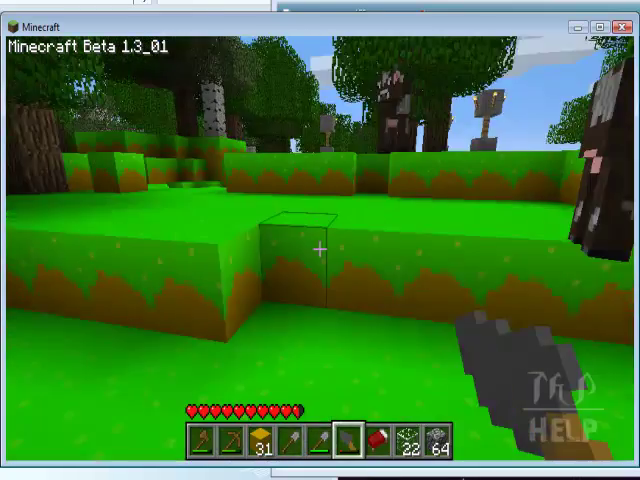
mouse_move(320, 240)
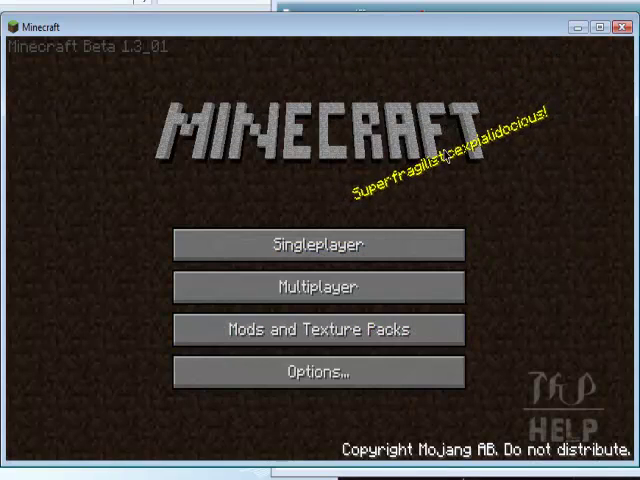
click(320, 330)
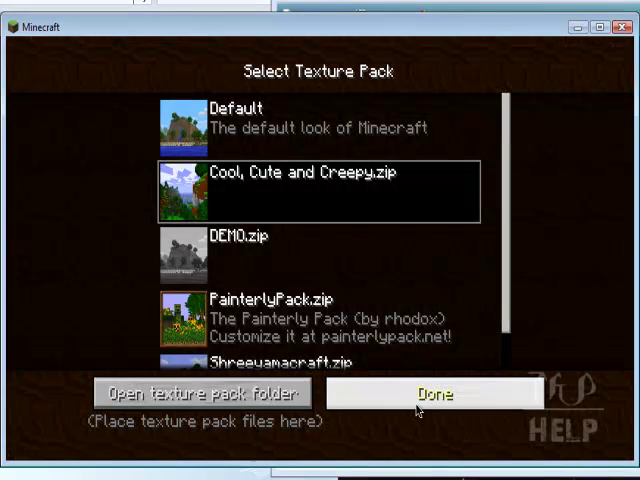
click(436, 394)
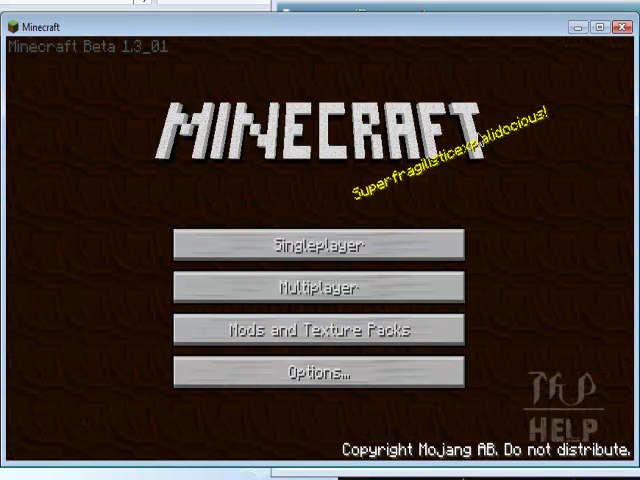